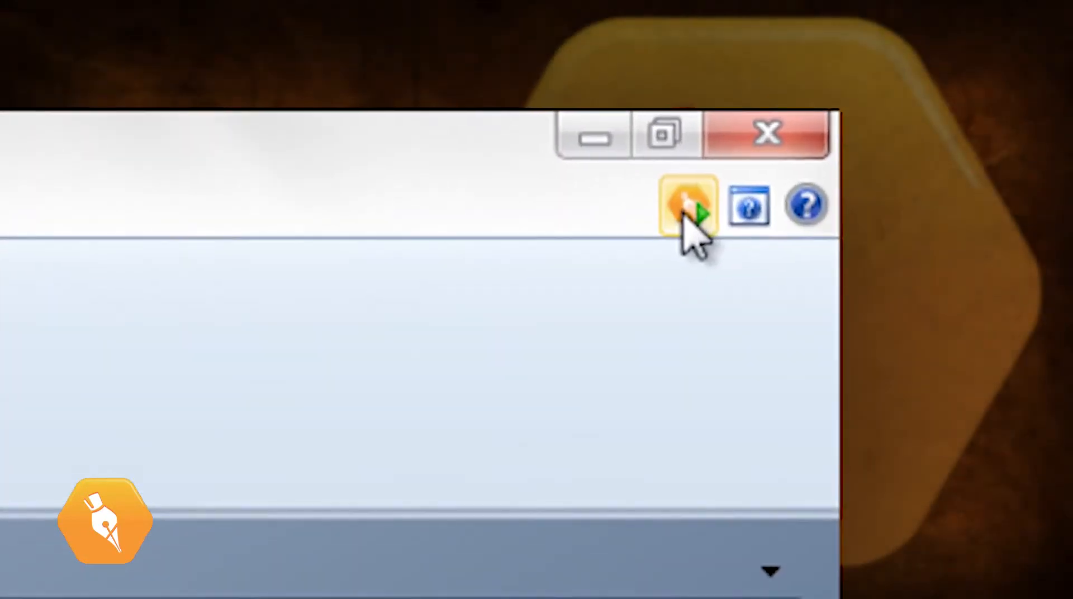
Start a new project named 'Pittsburgh' in the Getting Started wizard and tick importing settings from an existing project
left_click(686, 205)
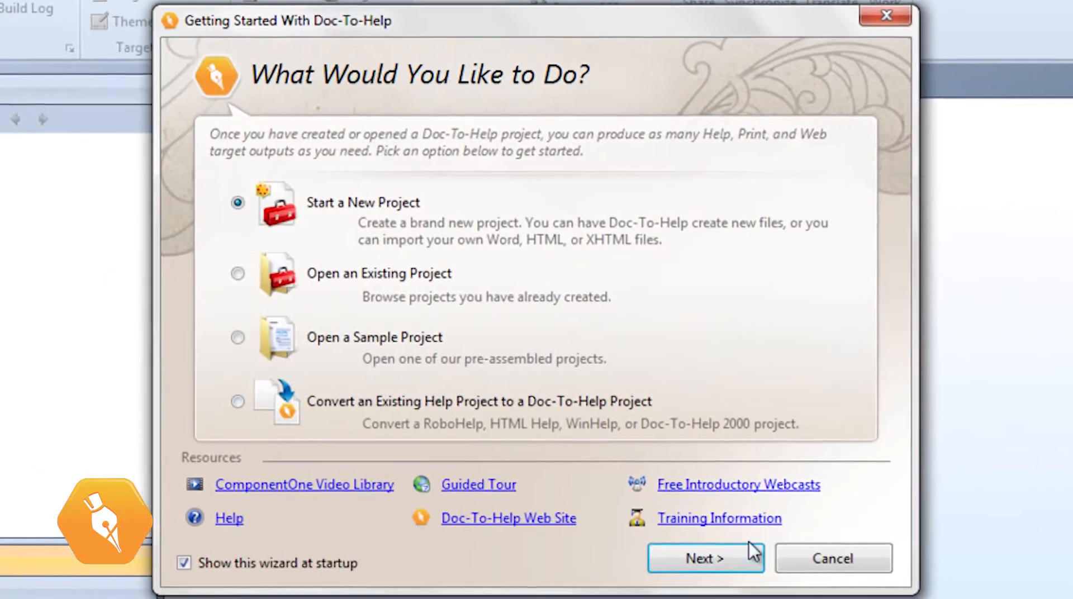
left_click(705, 558)
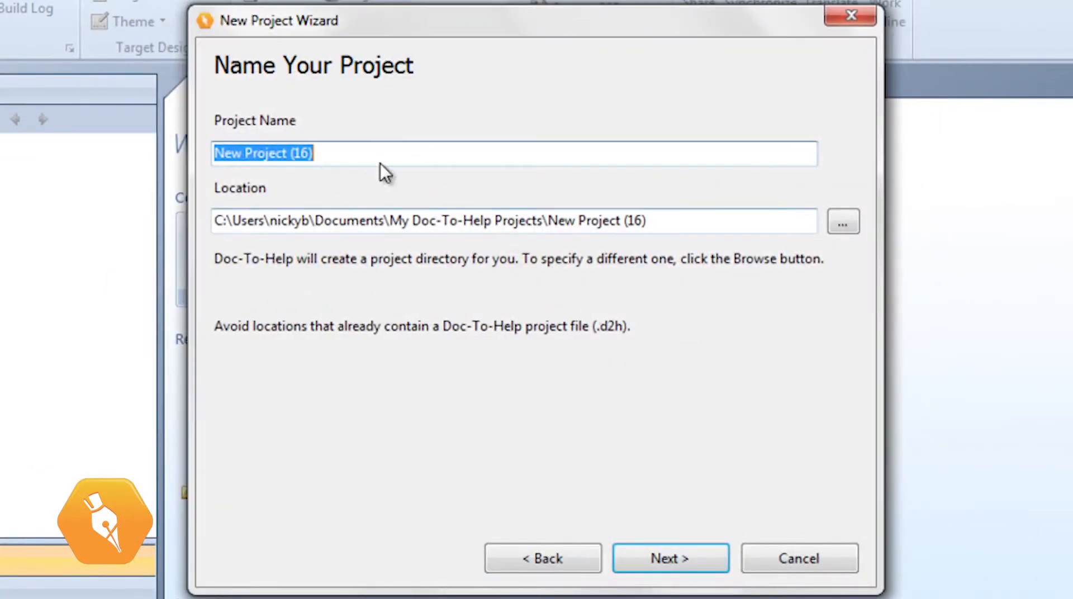
type("Pi")
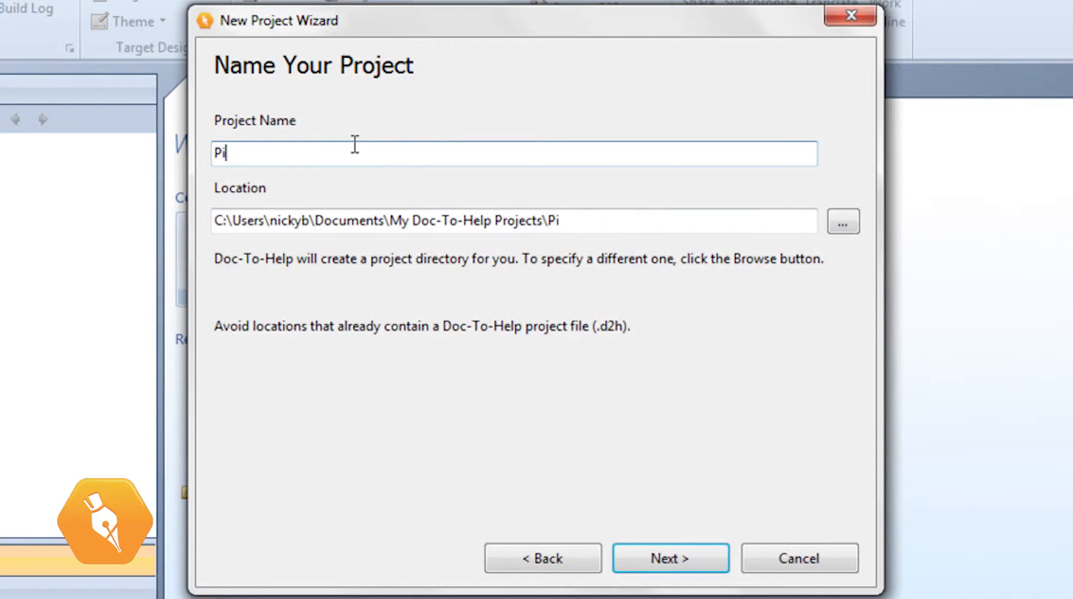
type("ttsburgh")
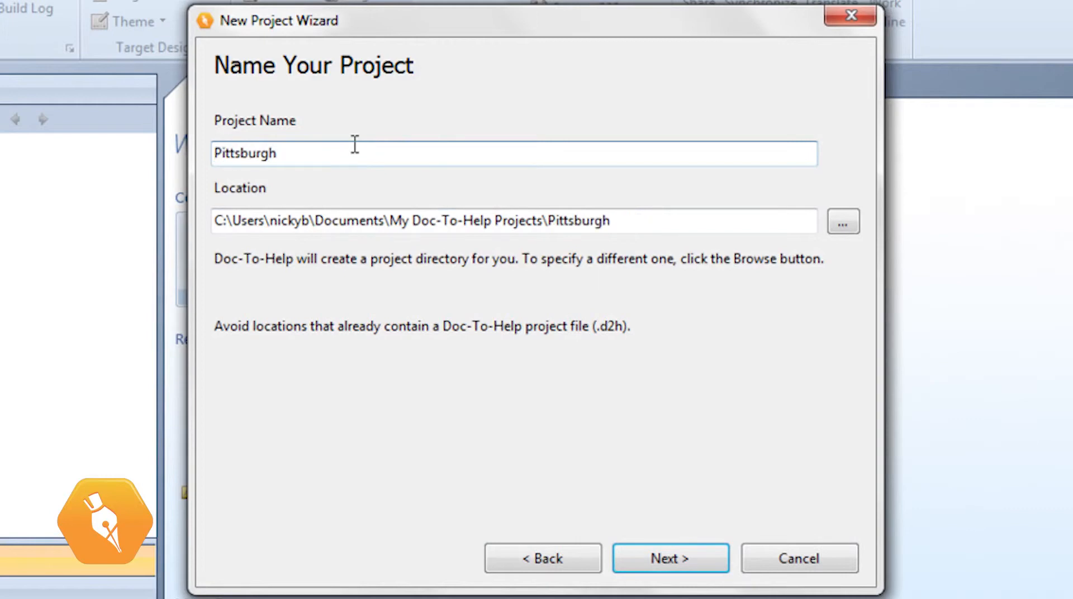
left_click(671, 558)
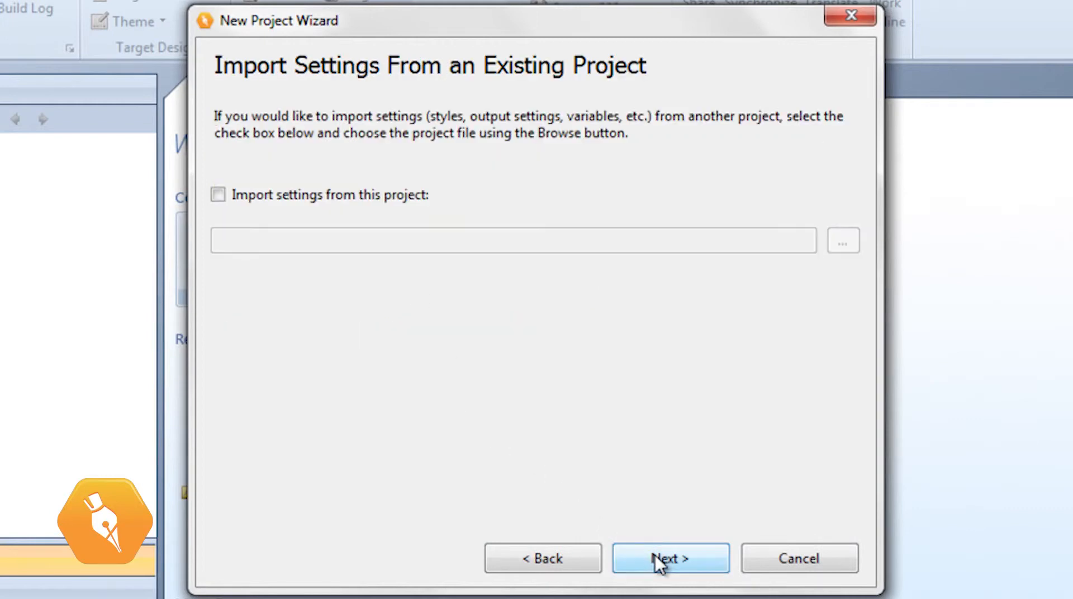
mouse_move(390, 319)
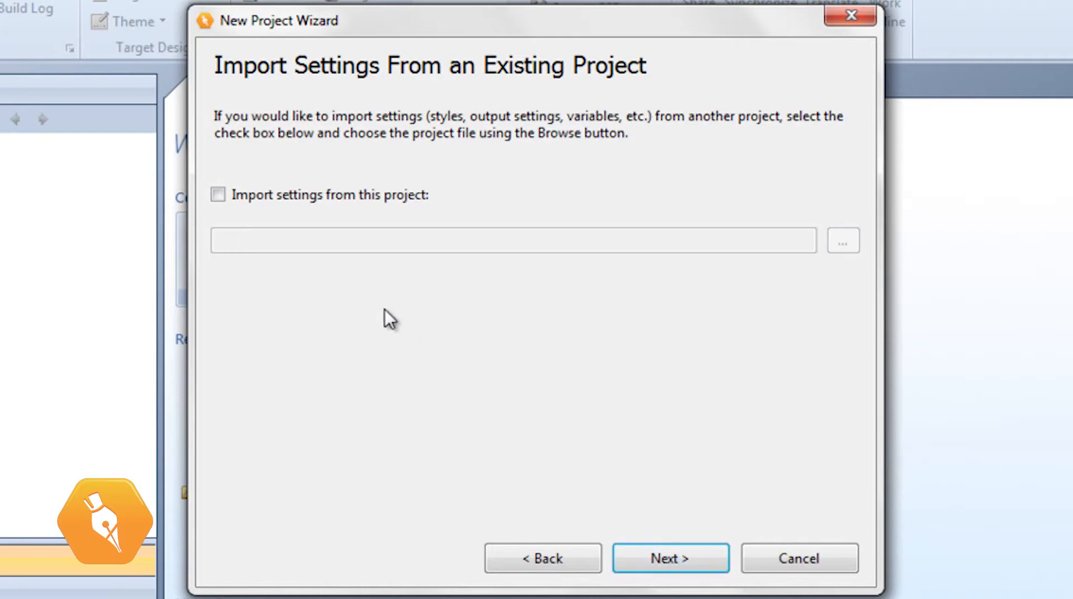
left_click(218, 195)
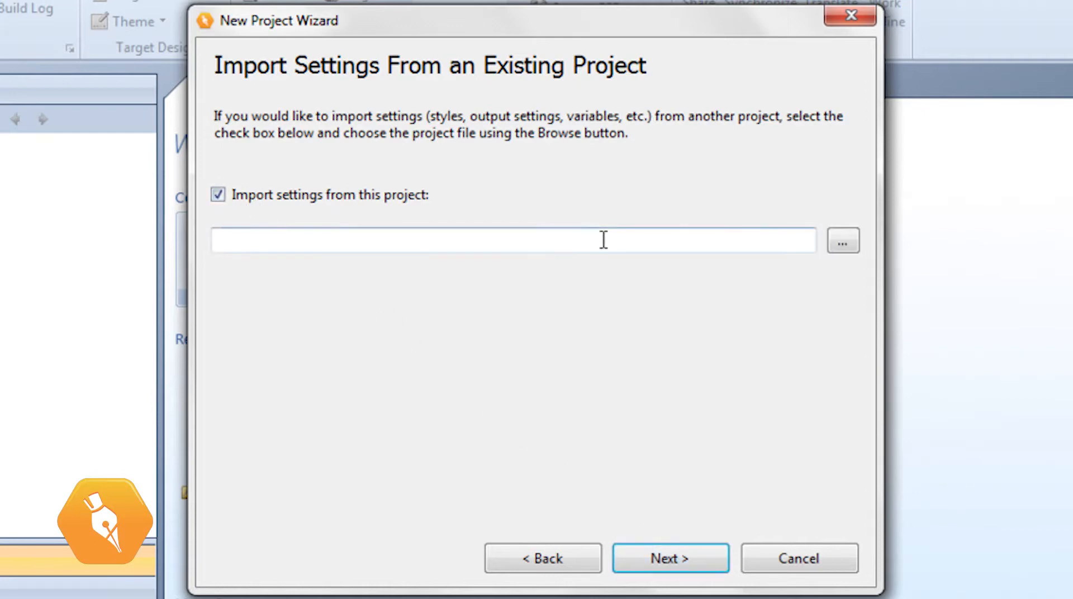
mouse_move(772, 247)
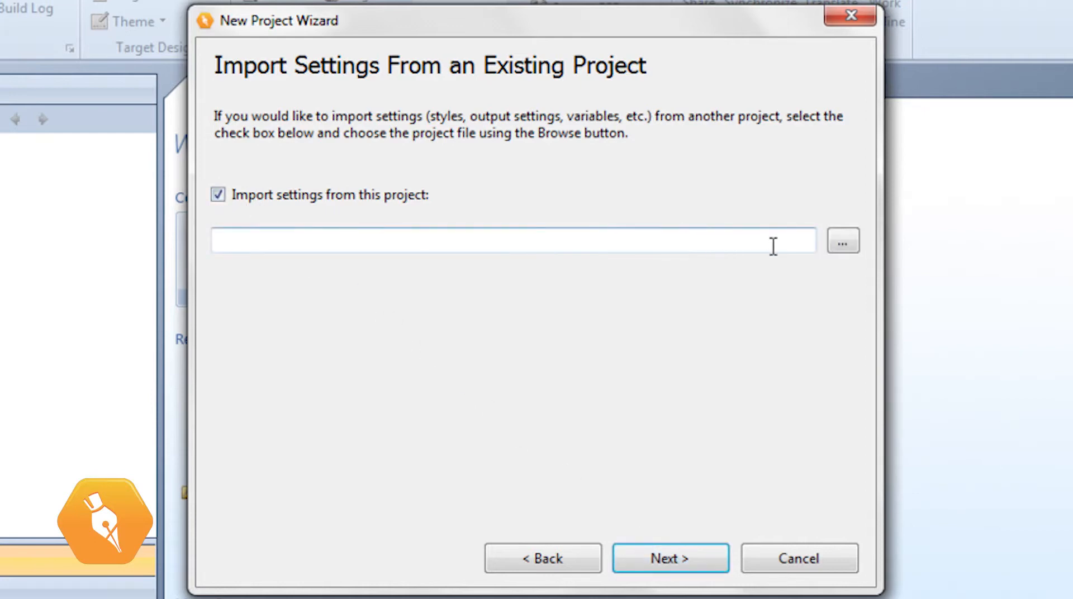
mouse_move(352, 208)
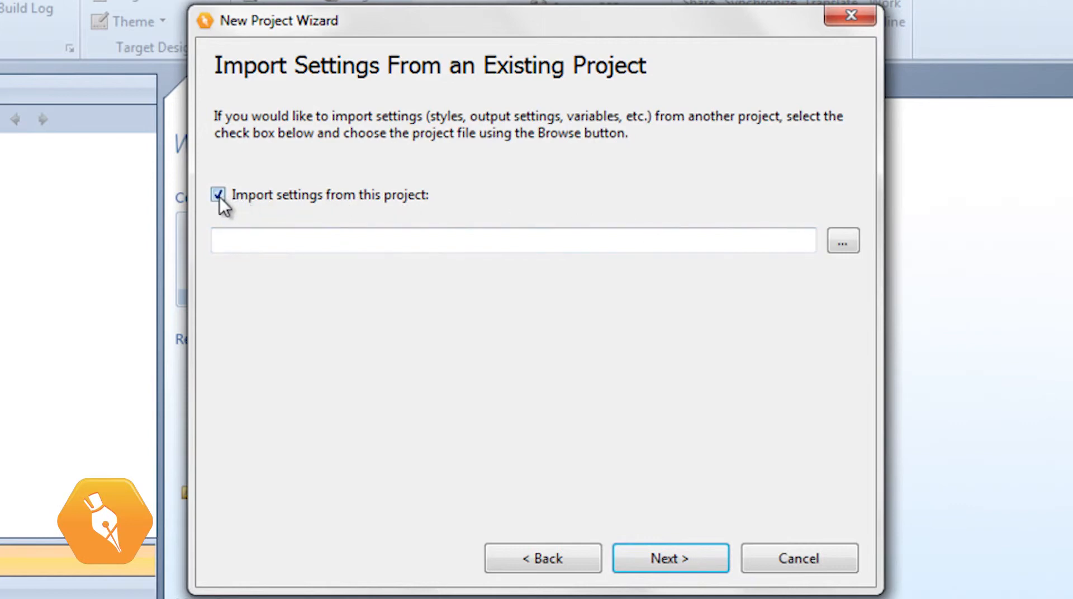
Drop the settings import, keep English and the default style sets, and choose NetHelp as the default target
left_click(670, 557)
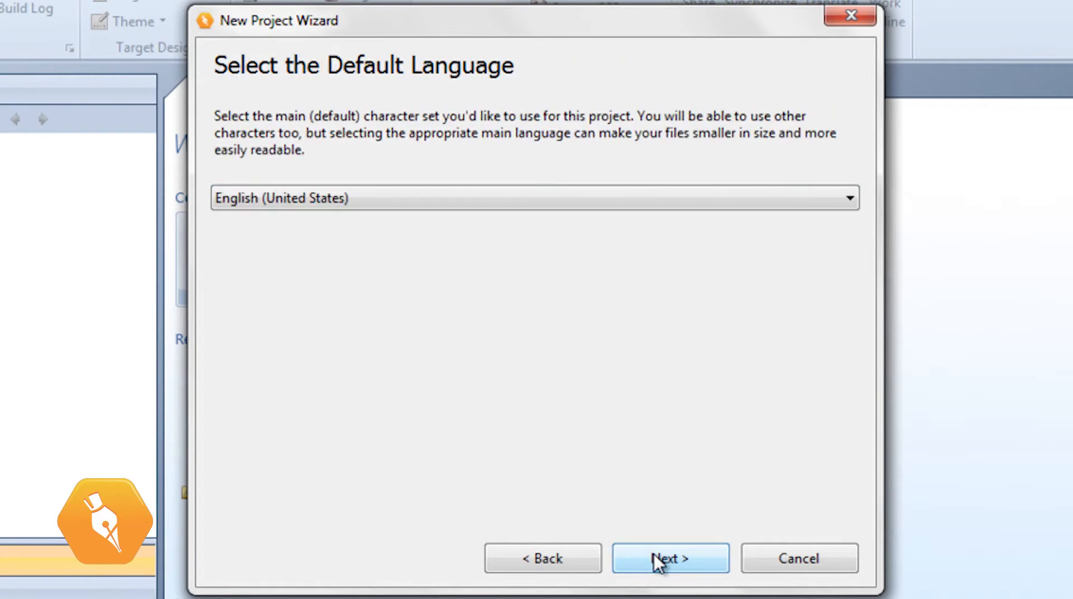
left_click(848, 198)
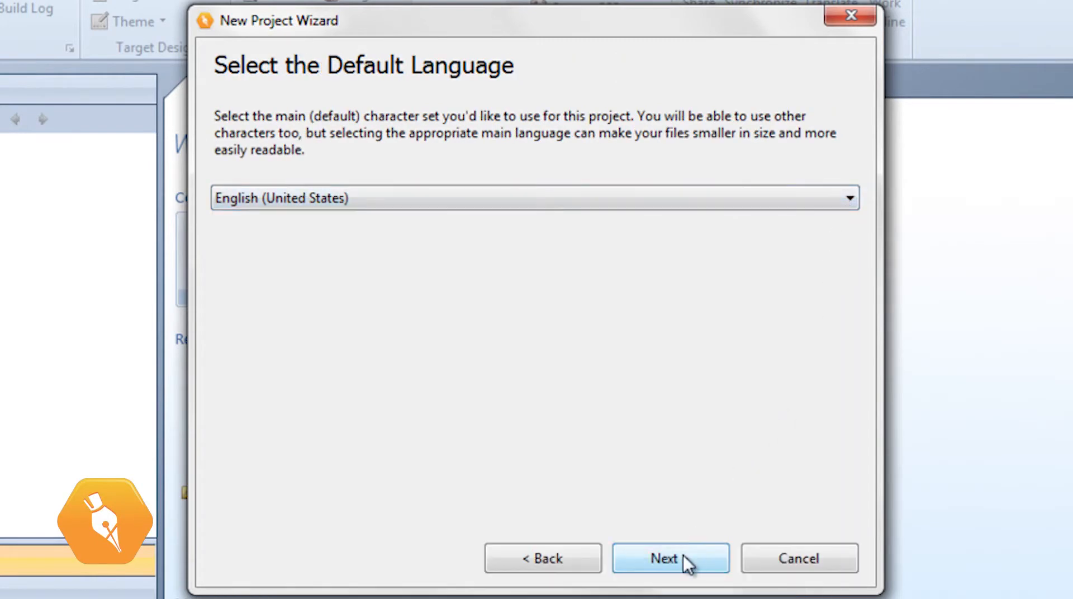
left_click(670, 558)
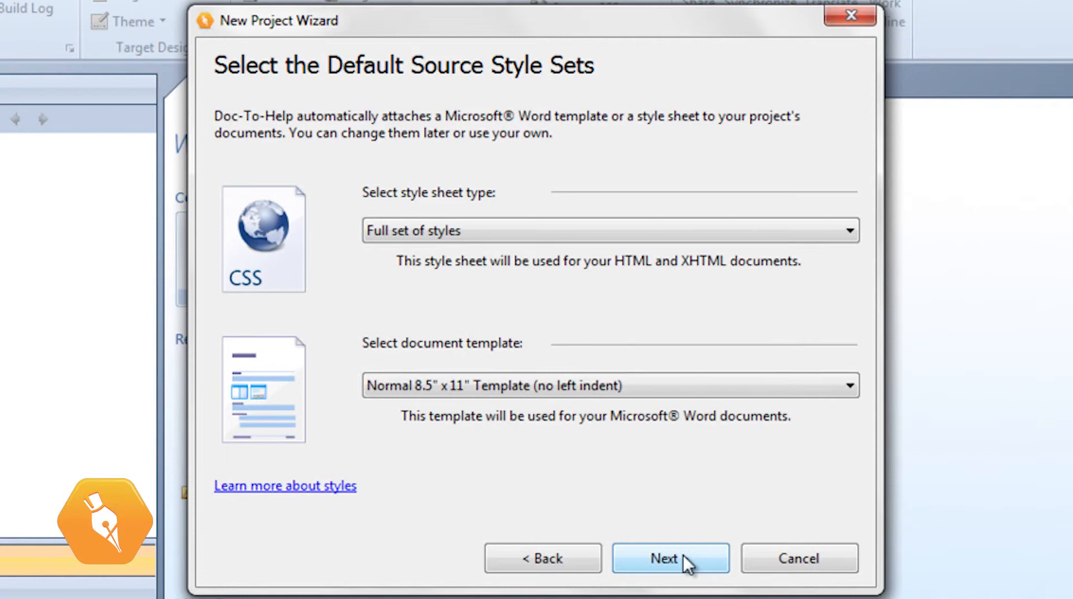
left_click(670, 558)
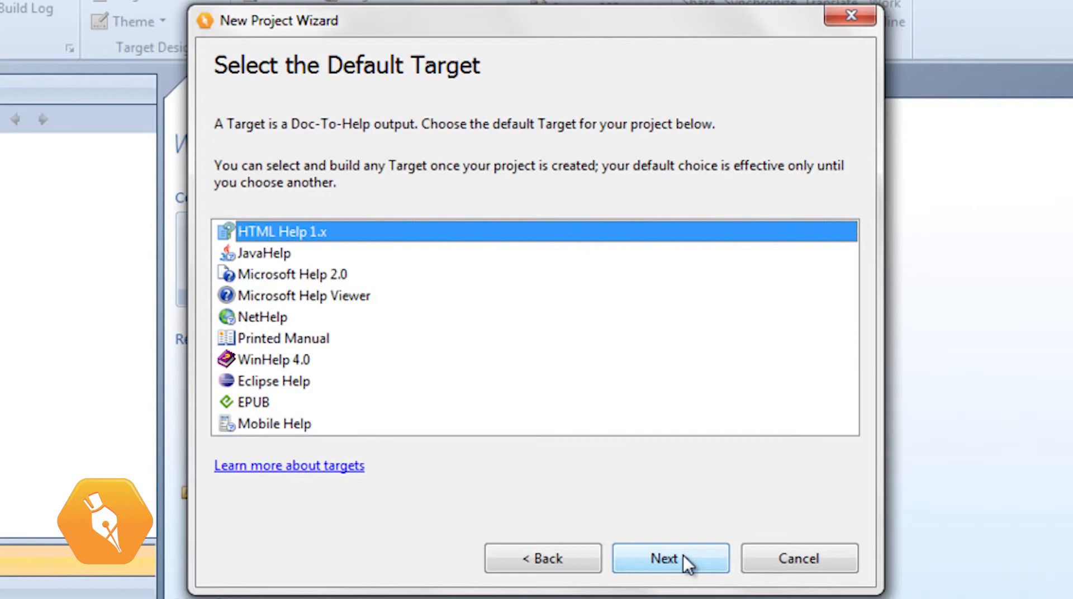
mouse_move(475, 422)
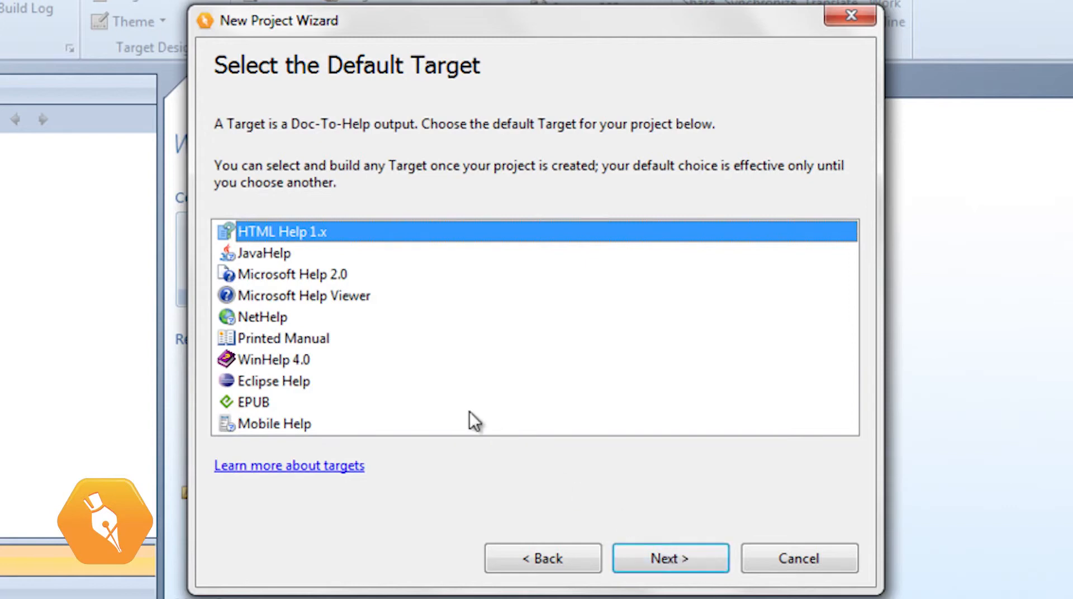
left_click(262, 316)
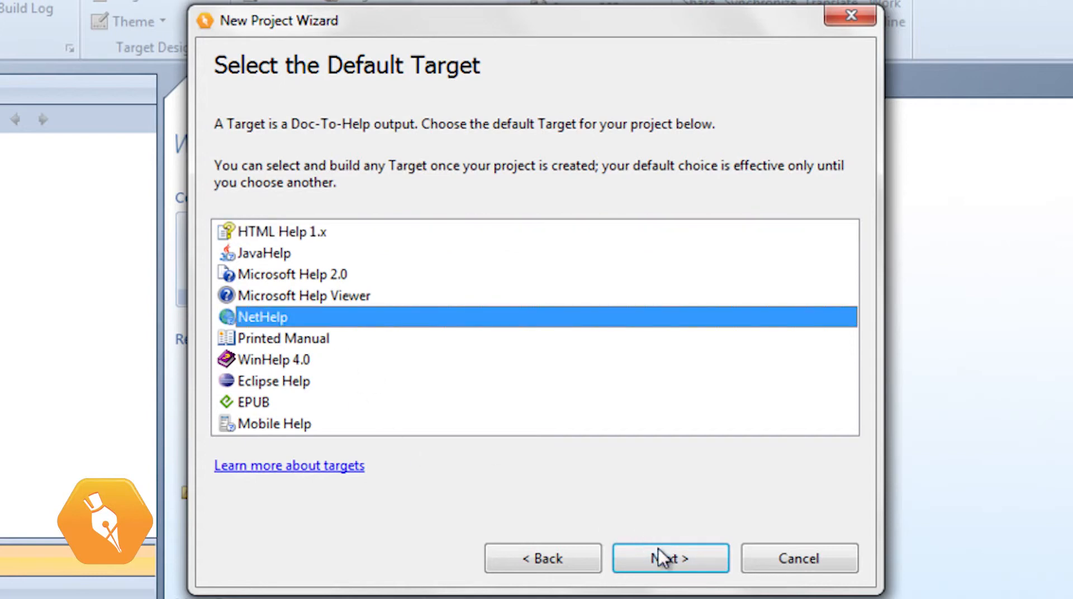
Choose importing existing files as the source content type and continue to the Confirm Settings page
left_click(669, 558)
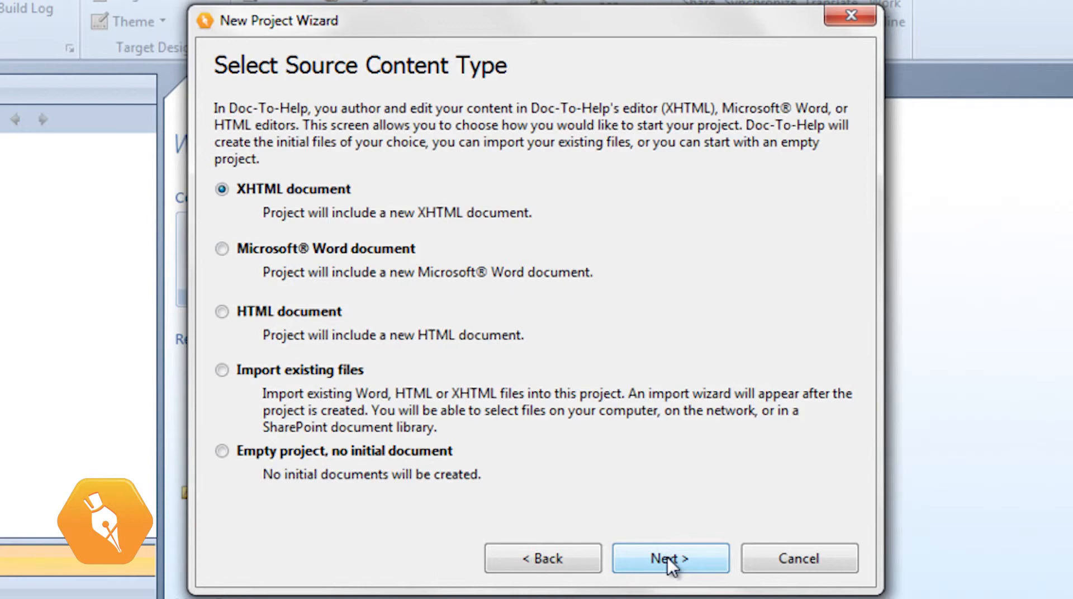
mouse_move(390, 373)
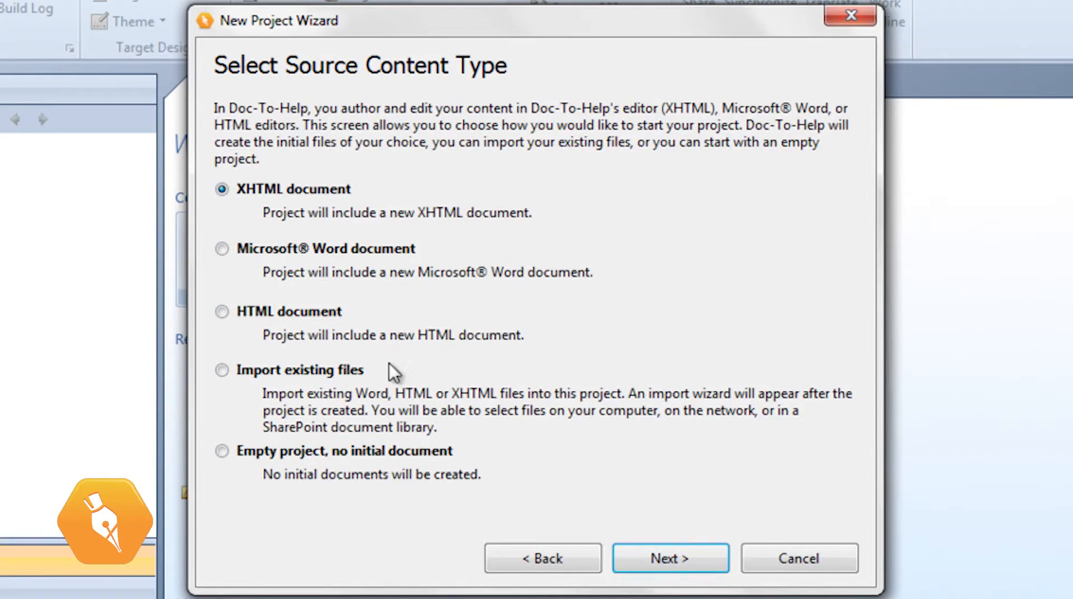
left_click(221, 249)
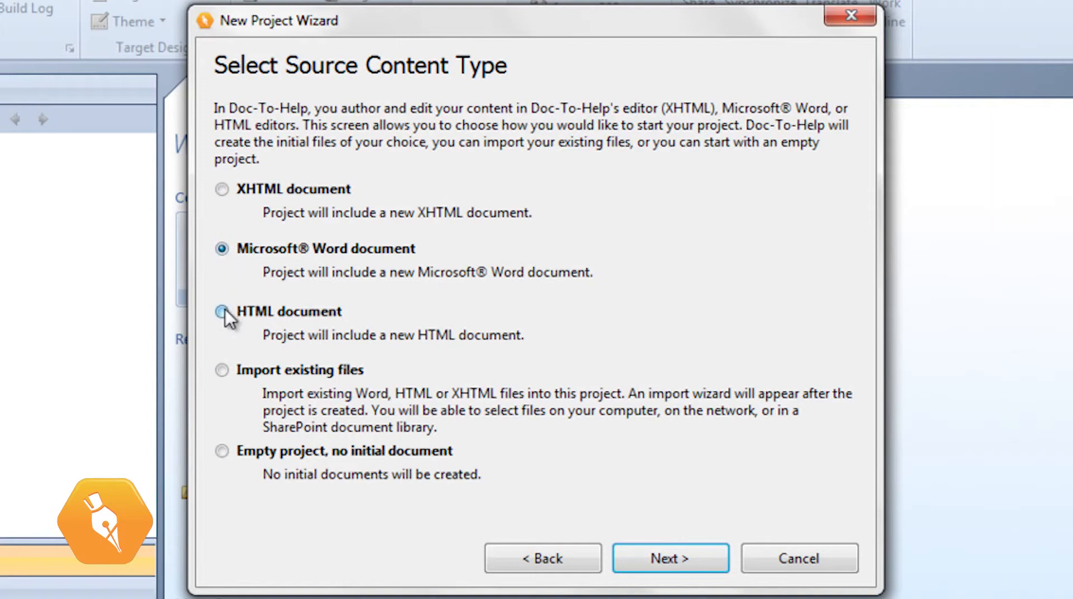
left_click(221, 312)
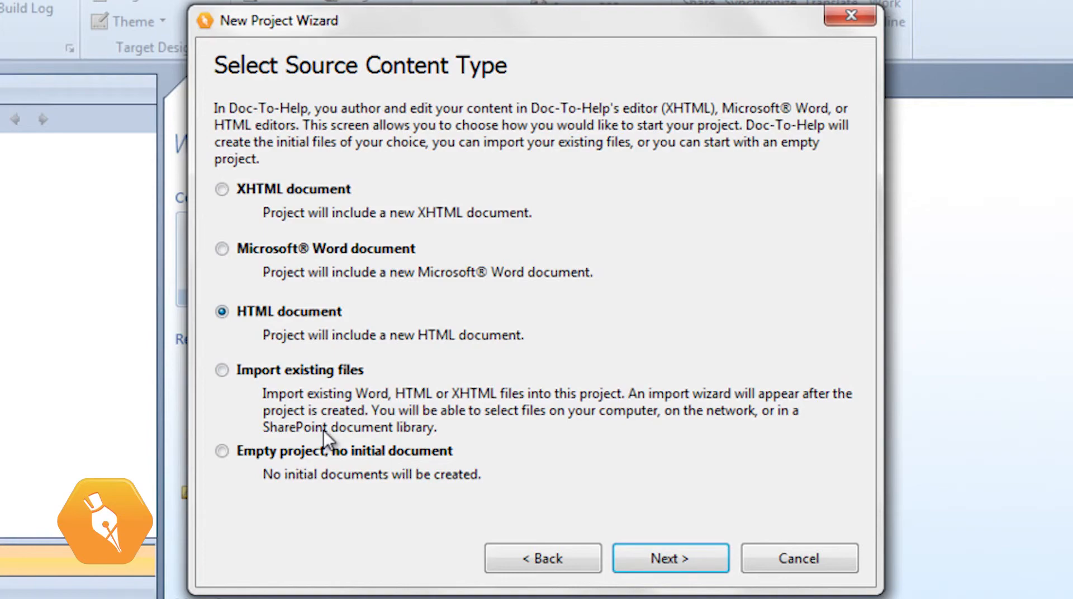
left_click(670, 558)
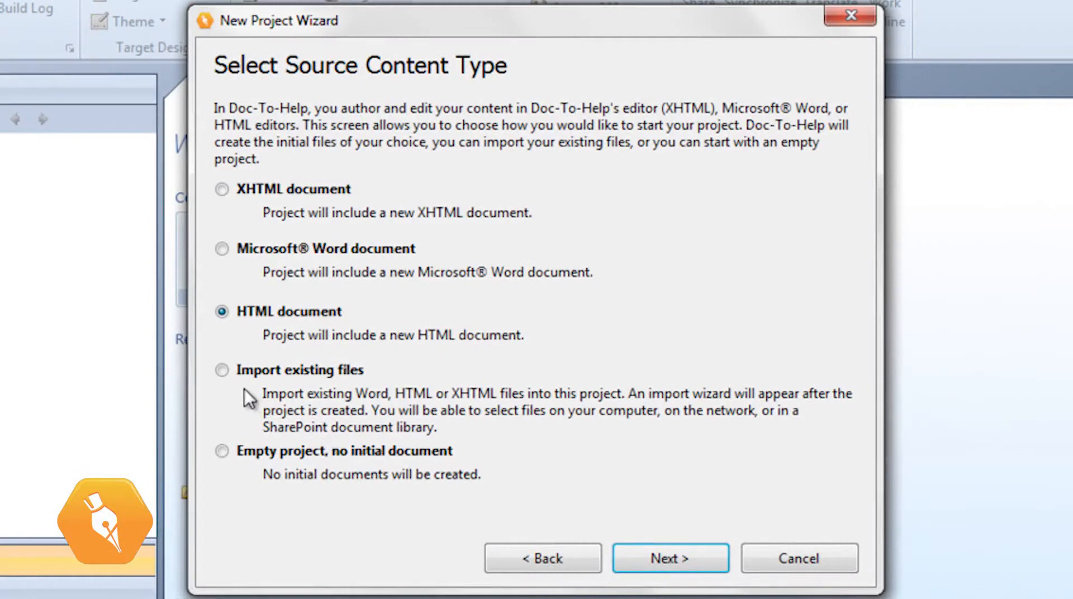
left_click(221, 370)
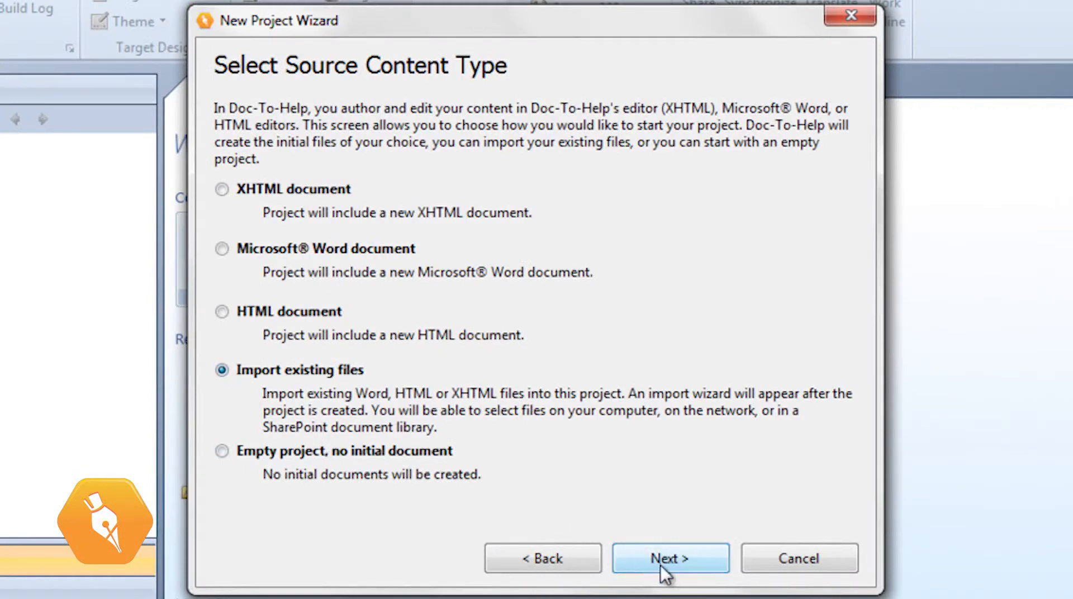
left_click(670, 558)
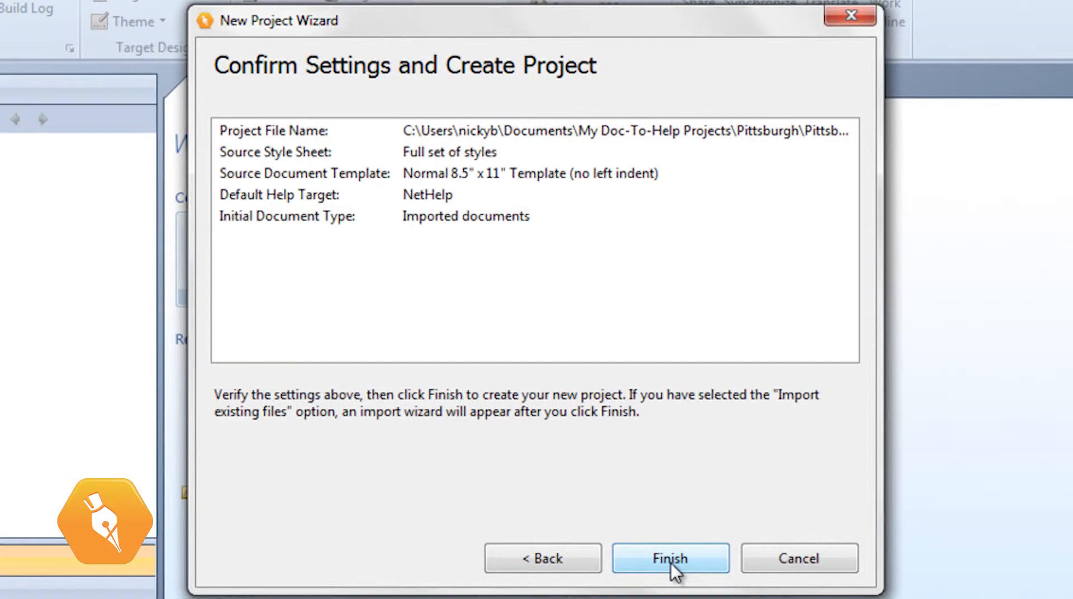
Finish creating the project and set the import to local Microsoft Word files kept in Word
left_click(669, 557)
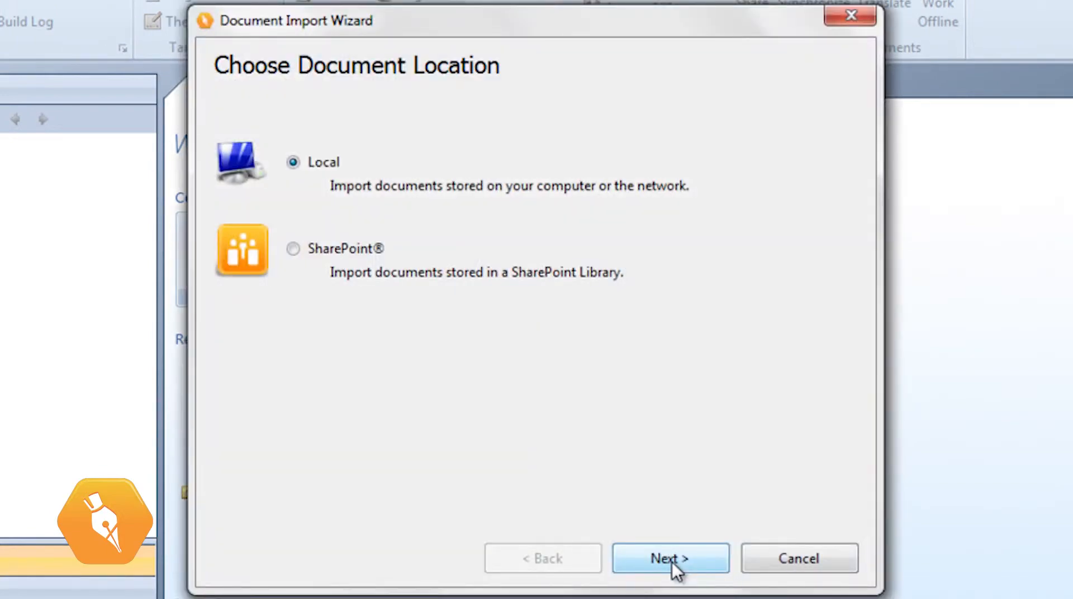
left_click(671, 557)
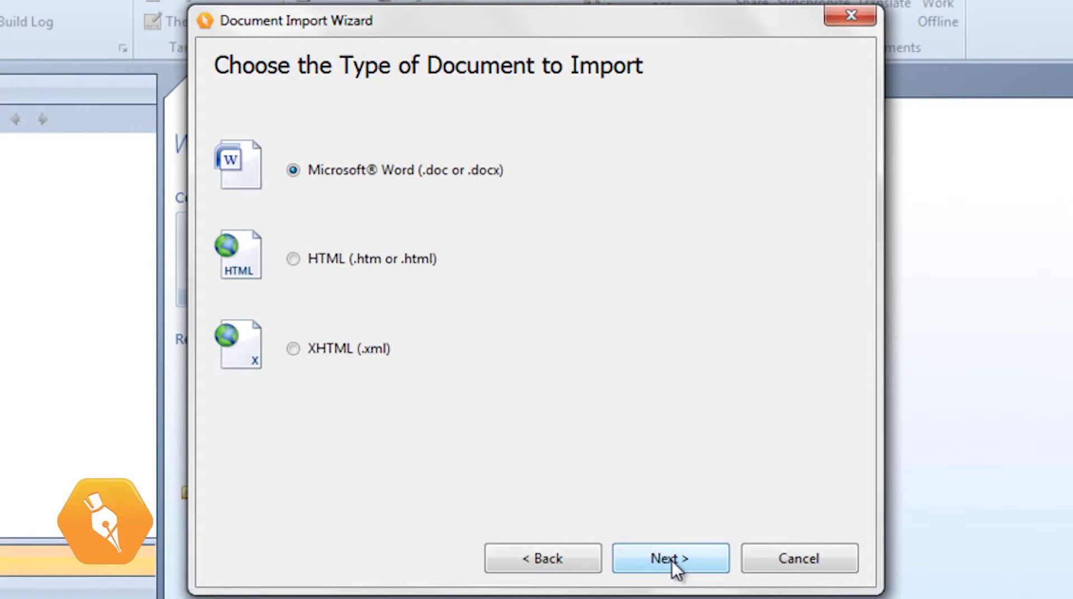
left_click(669, 558)
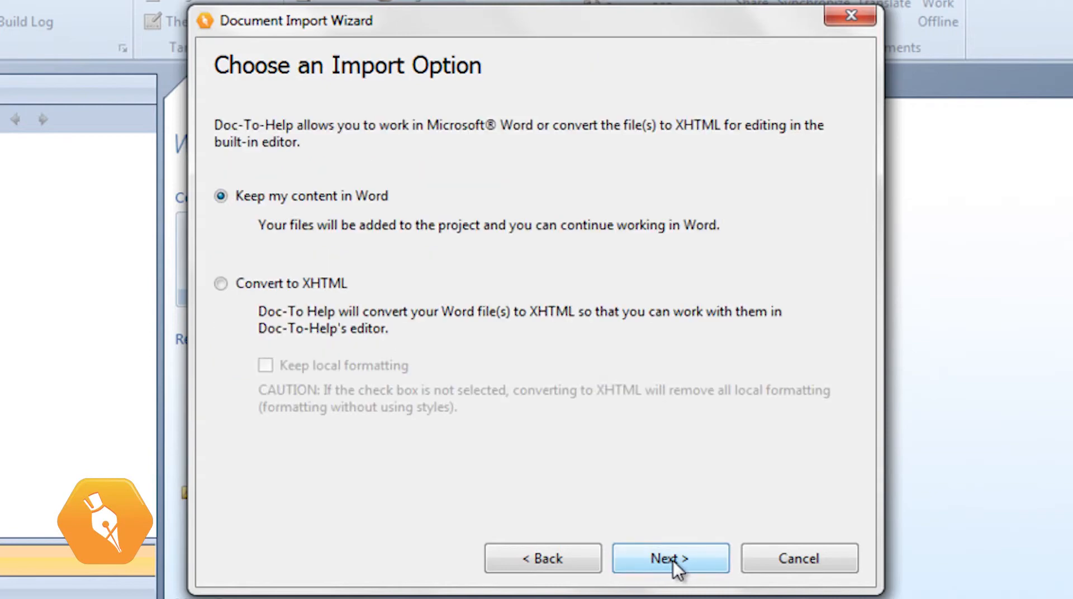
left_click(220, 284)
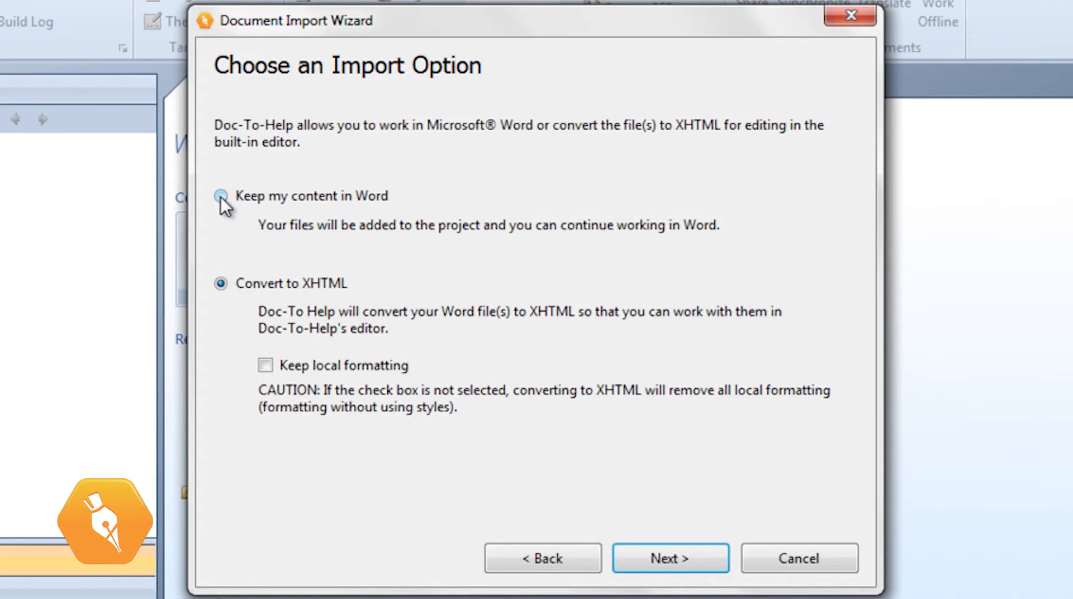
left_click(670, 557)
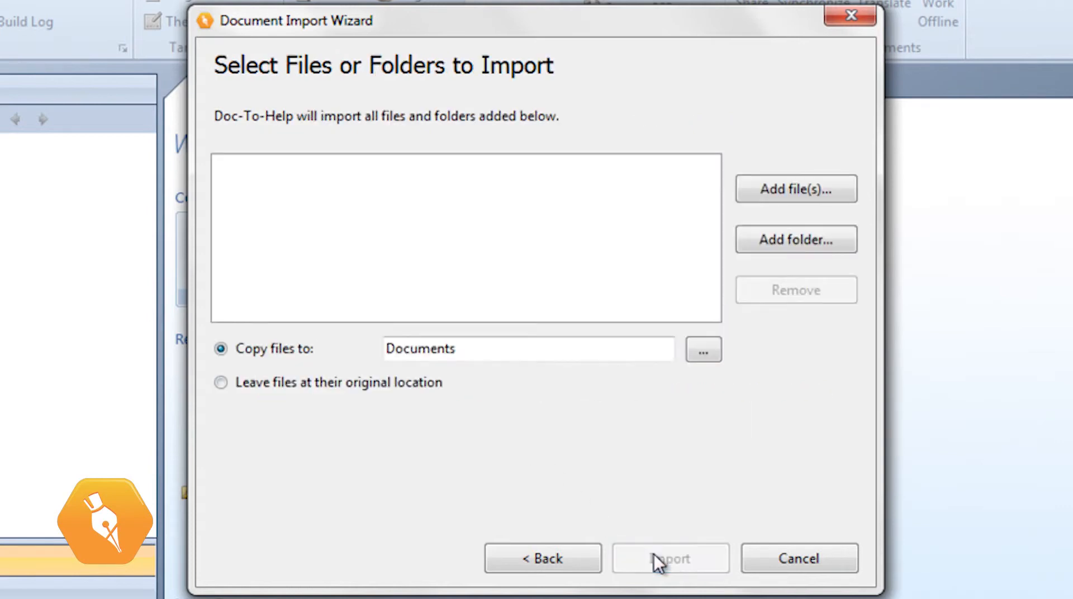
Add PittsburghQuickTour.doc from Samples > Pittsburgh250WordSource and import it into the project
left_click(796, 189)
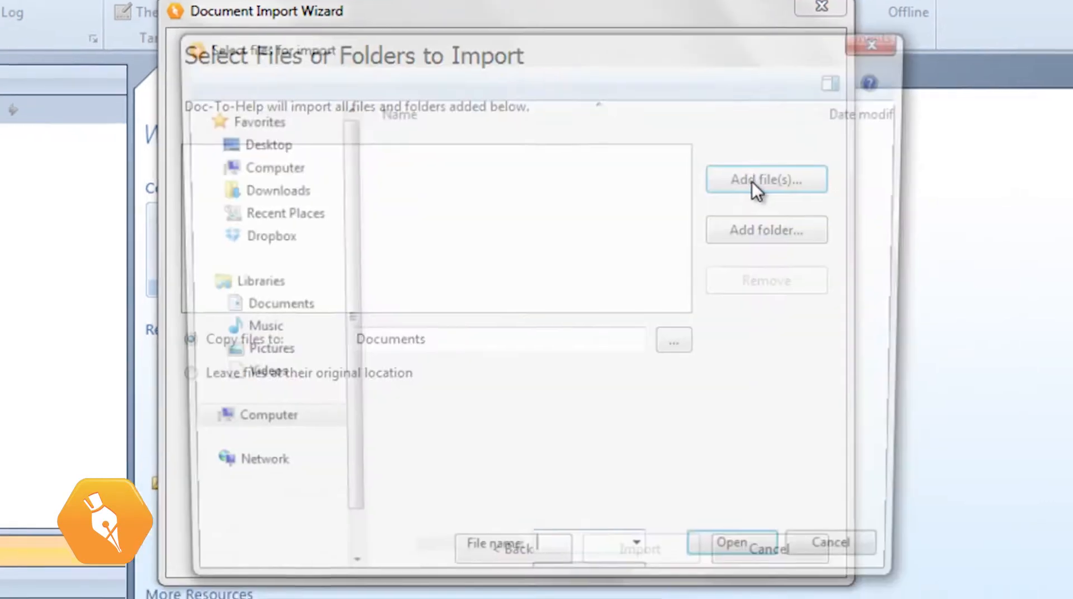
left_click(766, 179)
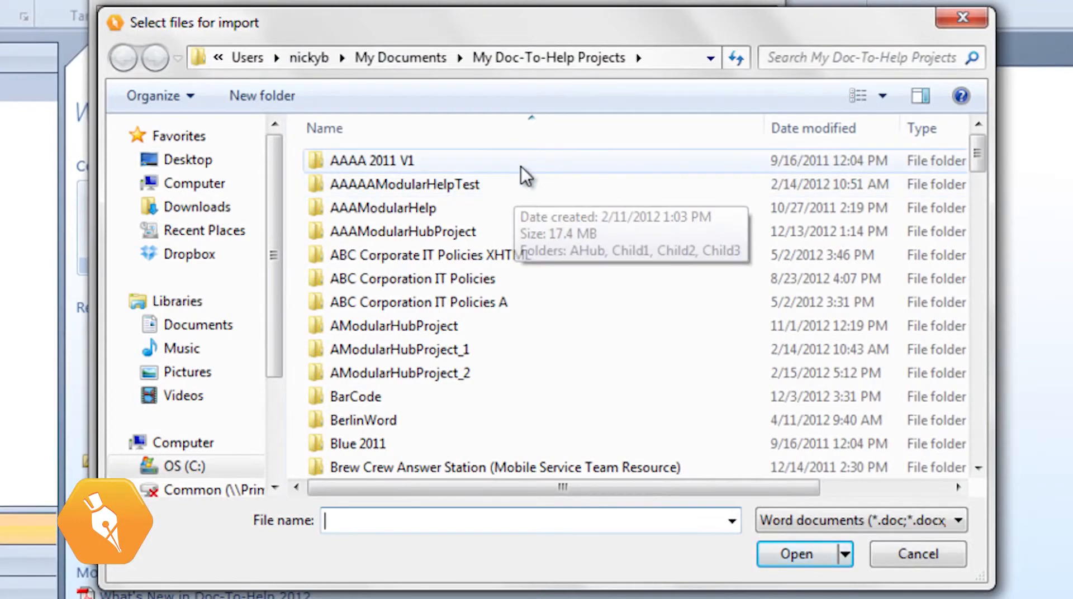
scroll("down", 3)
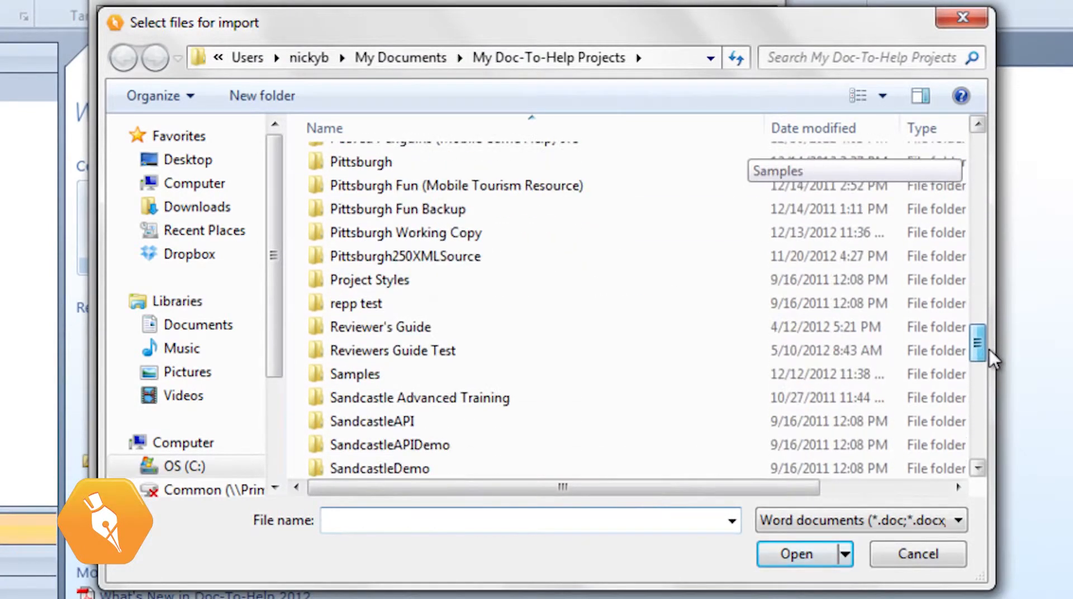
double_click(354, 374)
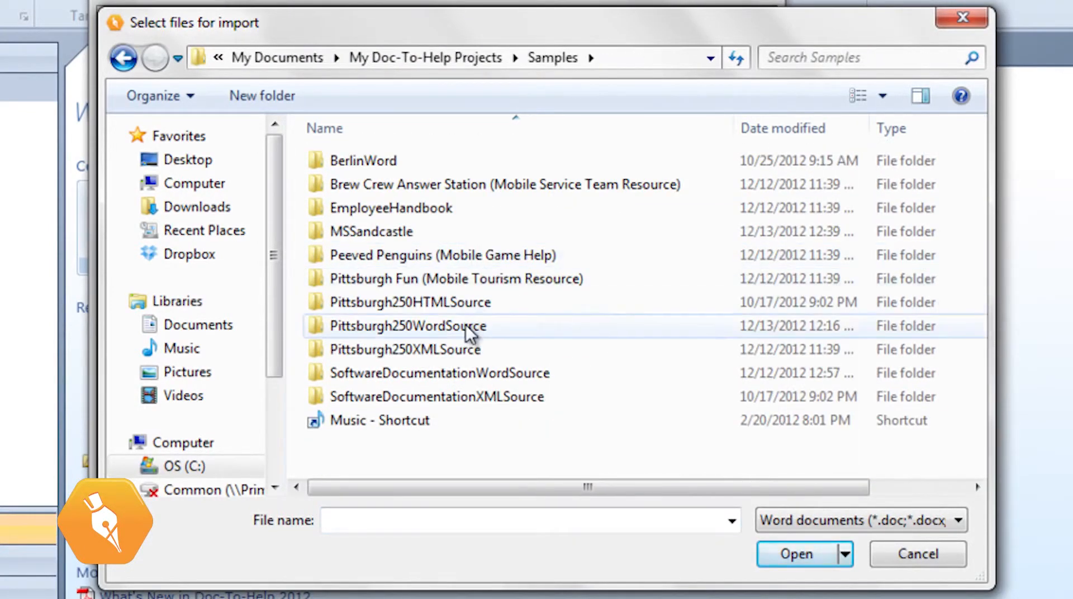
left_click(795, 555)
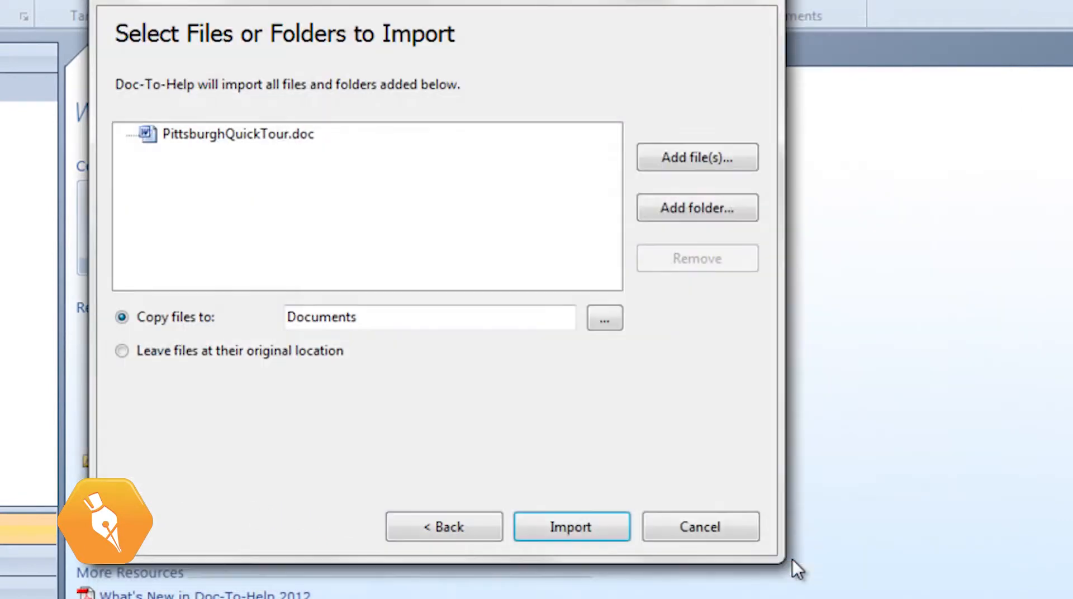
mouse_move(571, 526)
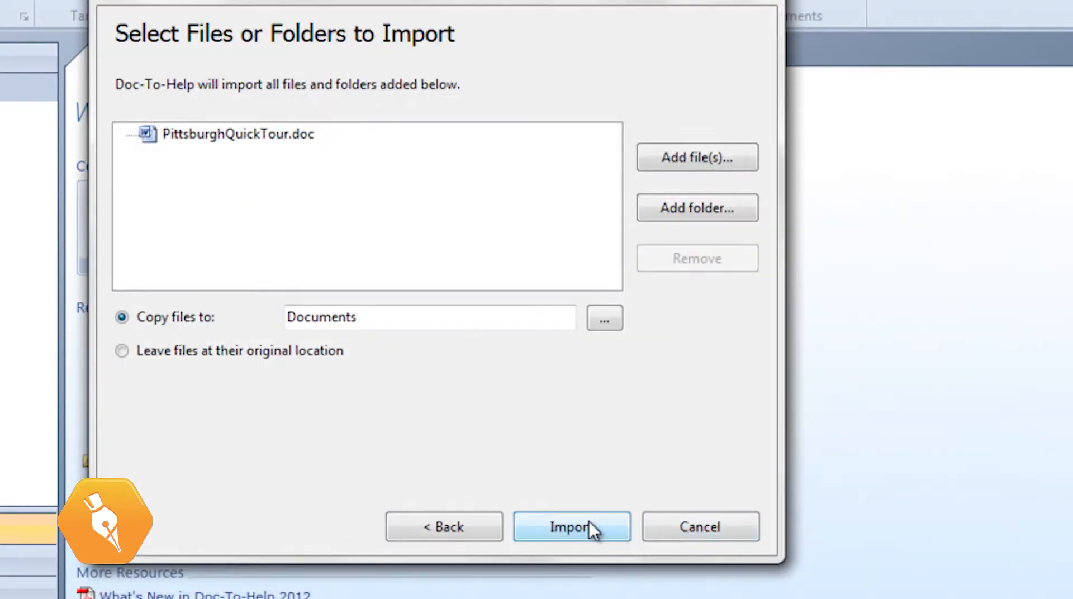
left_click(571, 527)
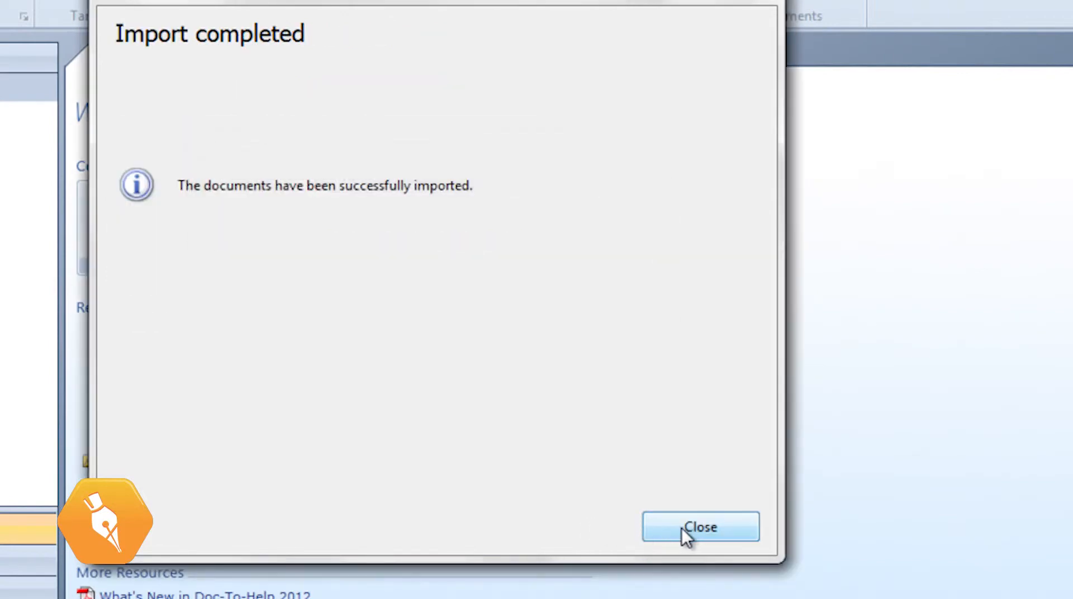
Dismiss the import message, let the NetHelp build finish, and show the generated contents tree and Topics list
left_click(700, 527)
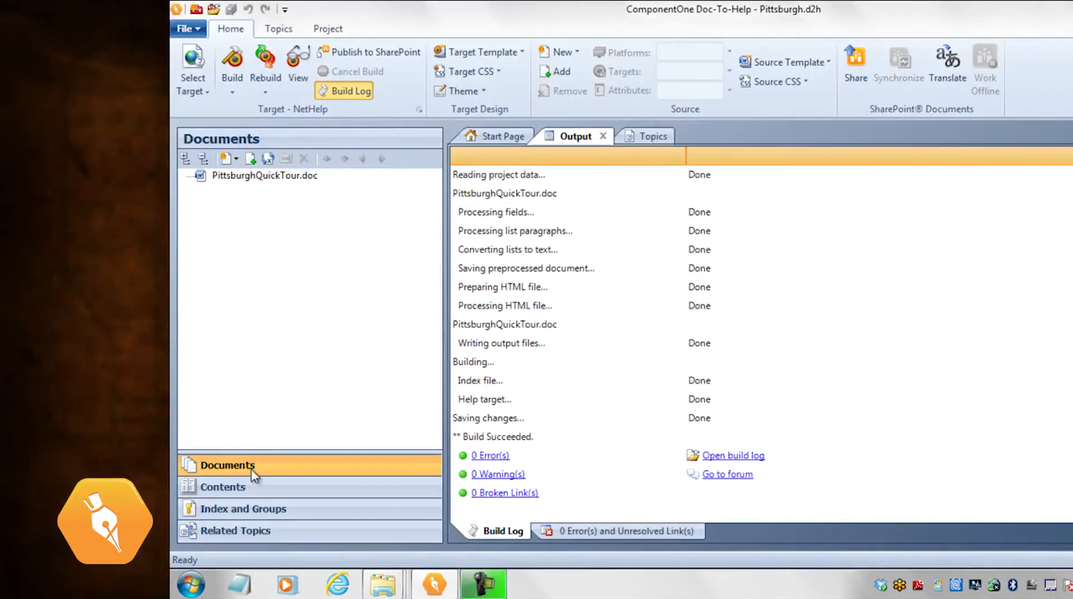
left_click(223, 488)
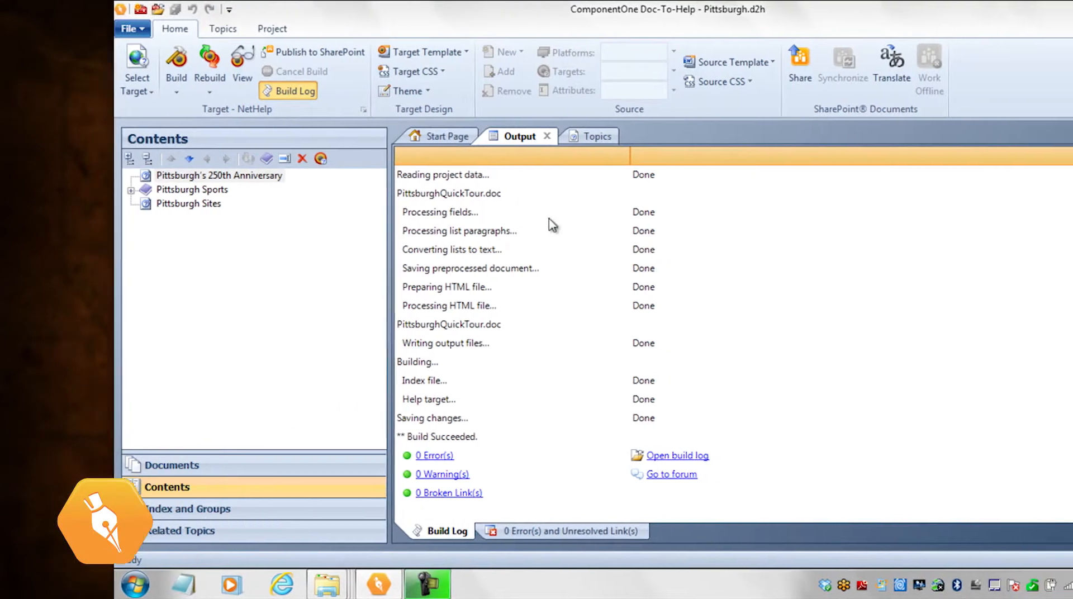
left_click(587, 135)
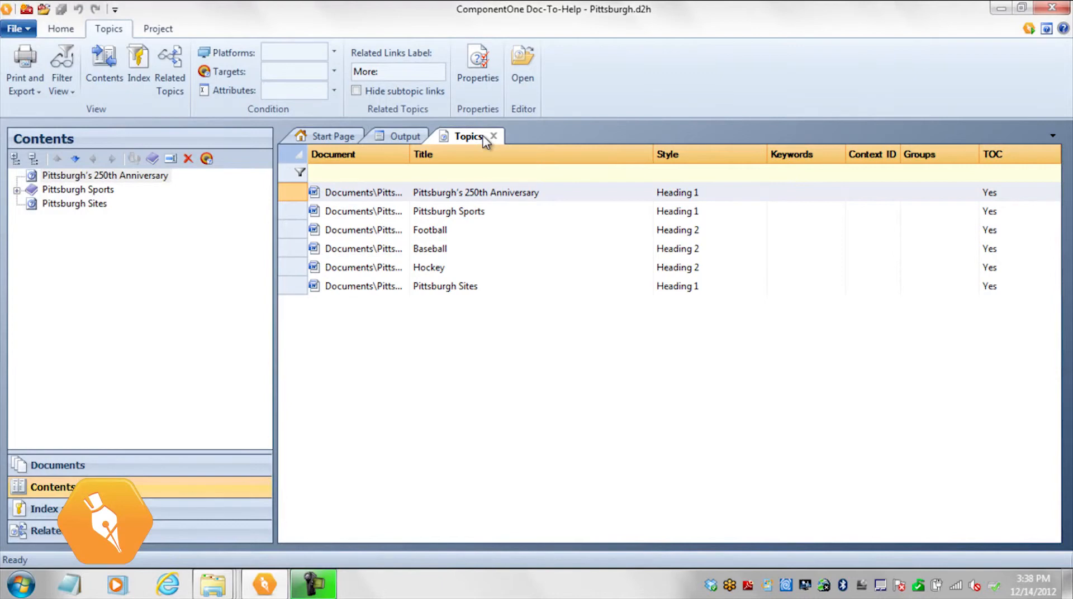
mouse_move(426, 182)
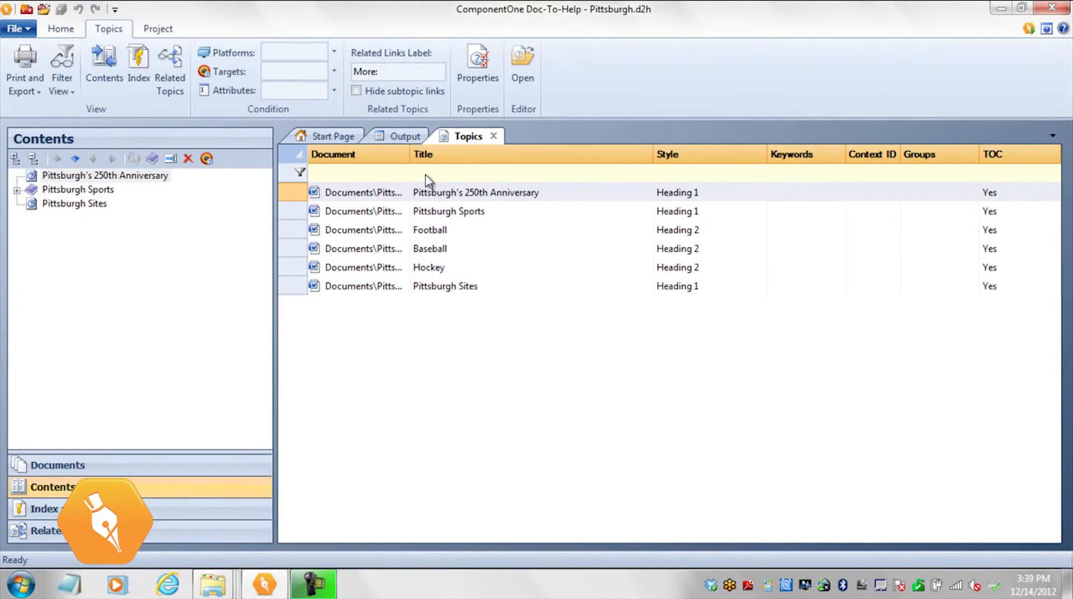
mouse_move(107, 469)
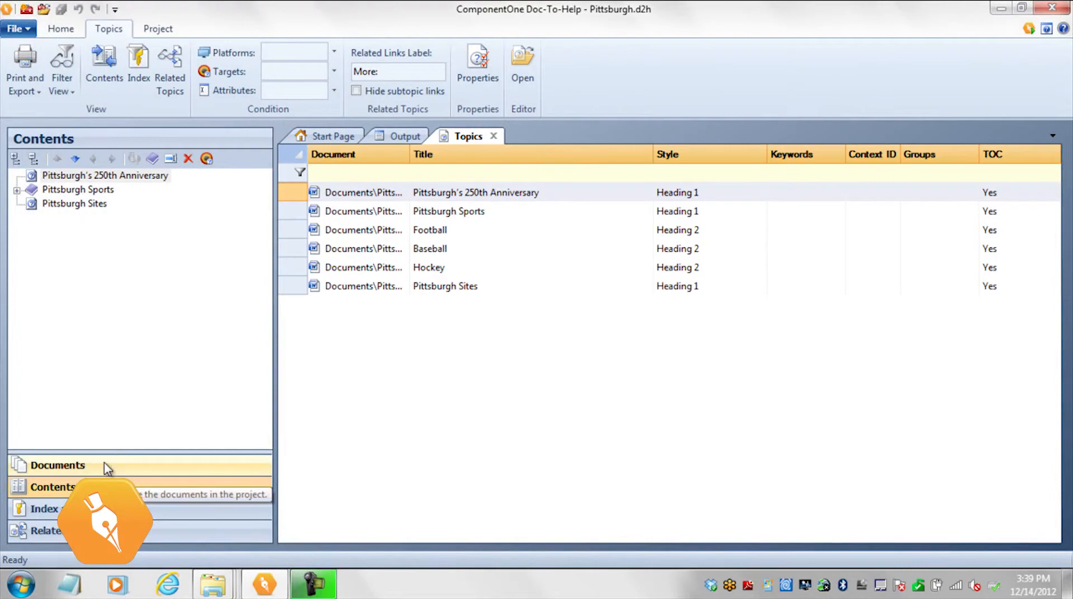
Show the Documents list containing PittsburghQuickTour.doc
left_click(57, 465)
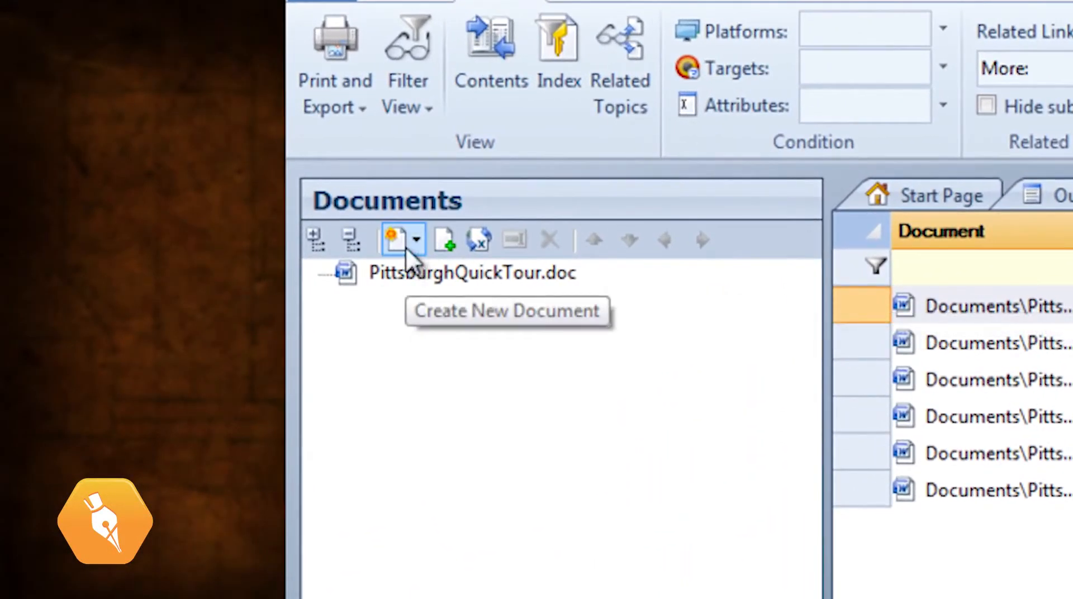
mouse_move(426, 236)
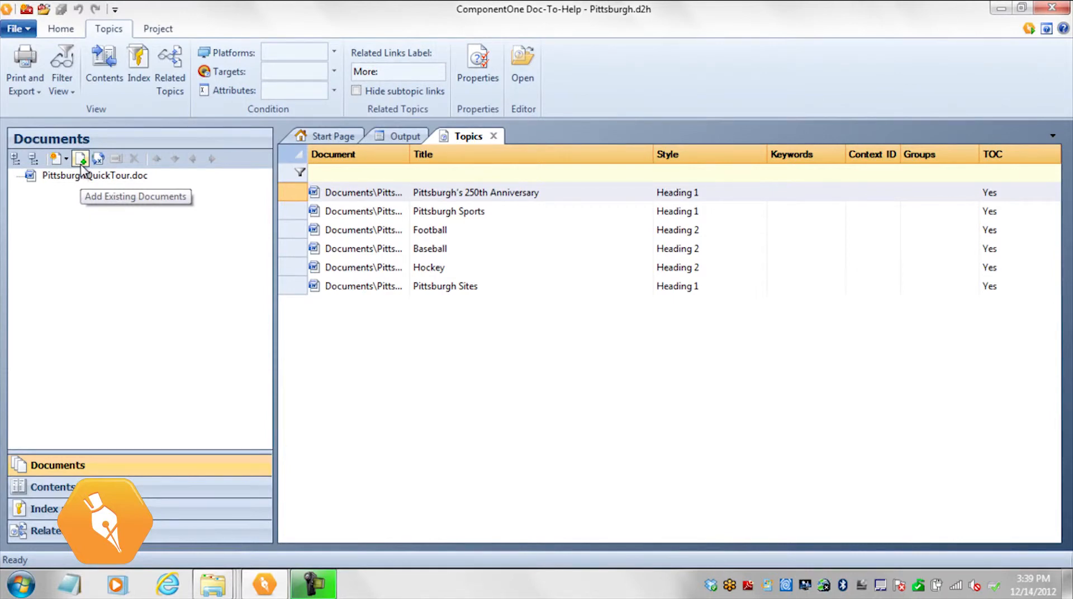
mouse_move(254, 172)
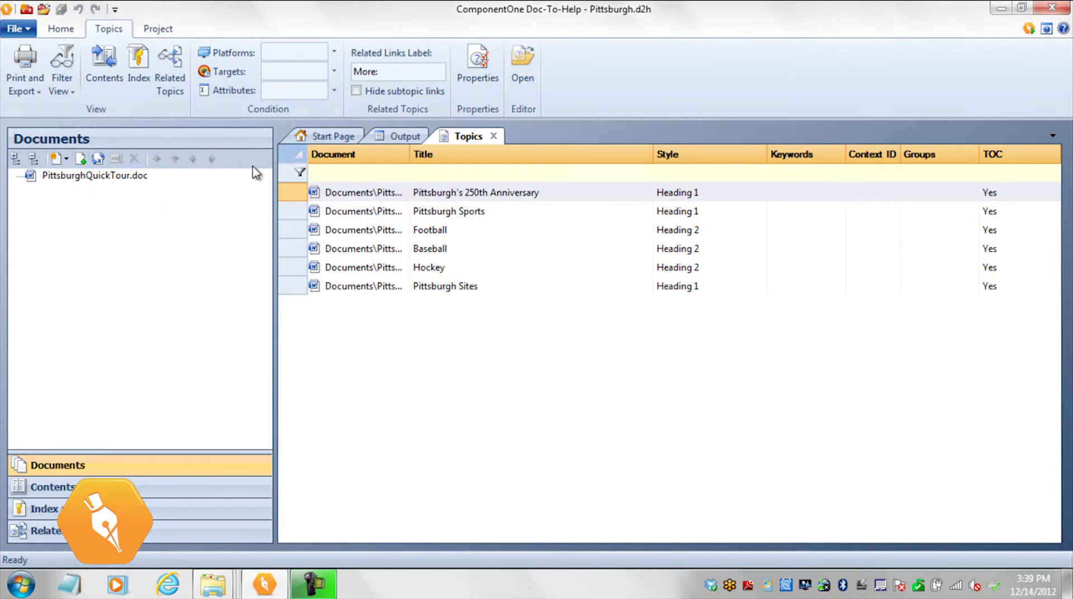